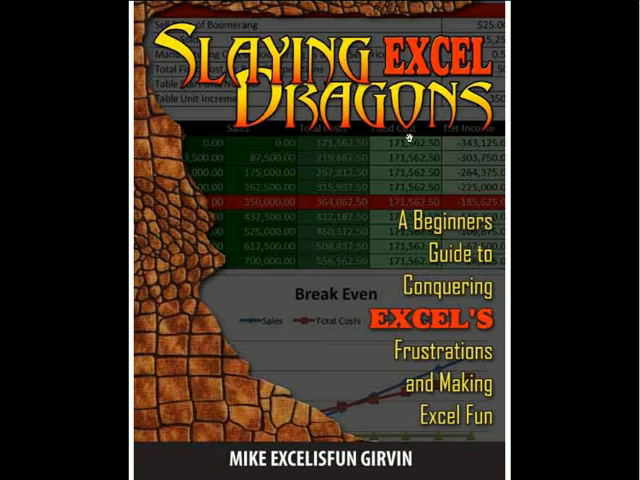
{"action": "mouse_move", "coordinate": [412, 67]}
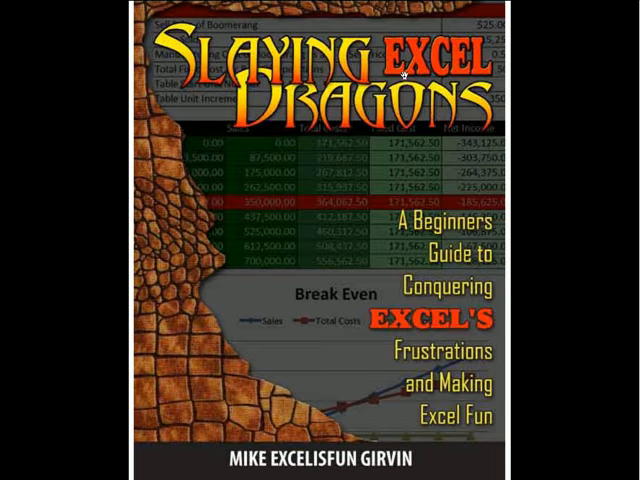
{"action": "mouse_move", "coordinate": [138, 340]}
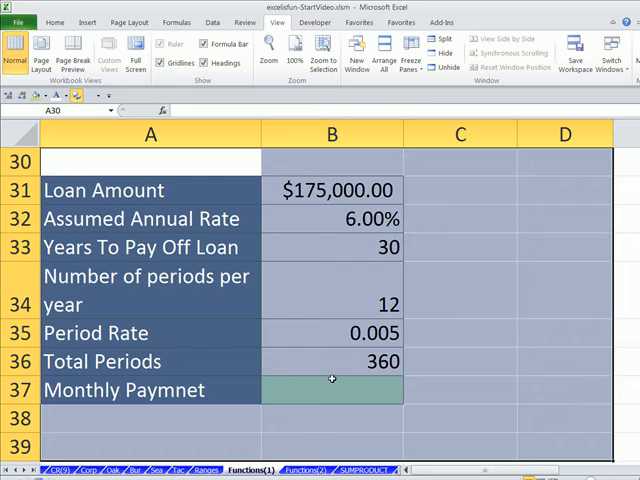
- Review the loan amount, annual rate, years, periods per year, and the Period Rate and Total Periods formulas
{"action": "left_click", "coordinate": [332, 390]}
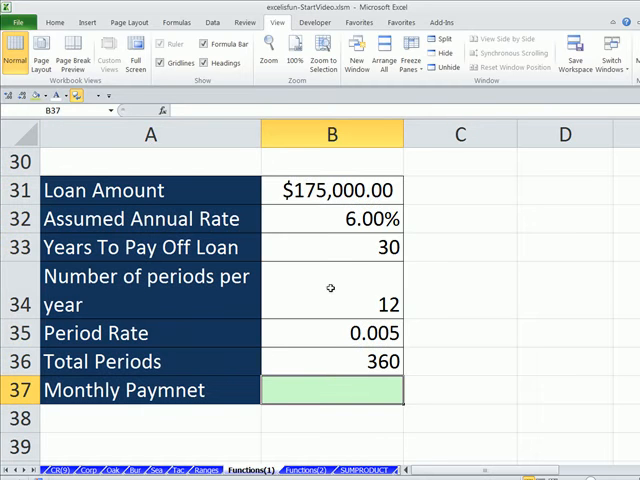
{"action": "mouse_move", "coordinate": [315, 190]}
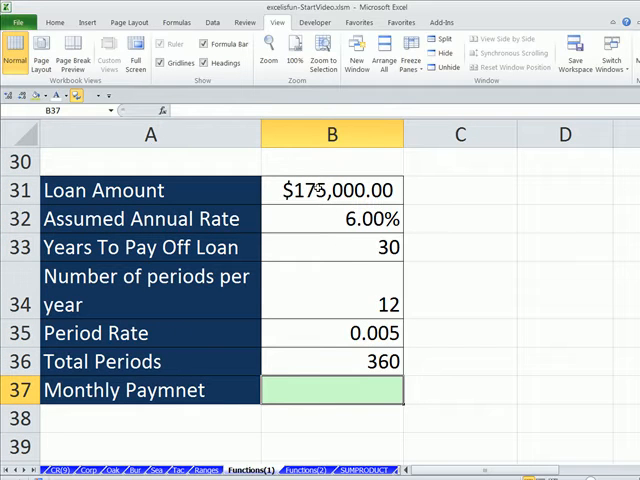
{"action": "left_click", "coordinate": [332, 190]}
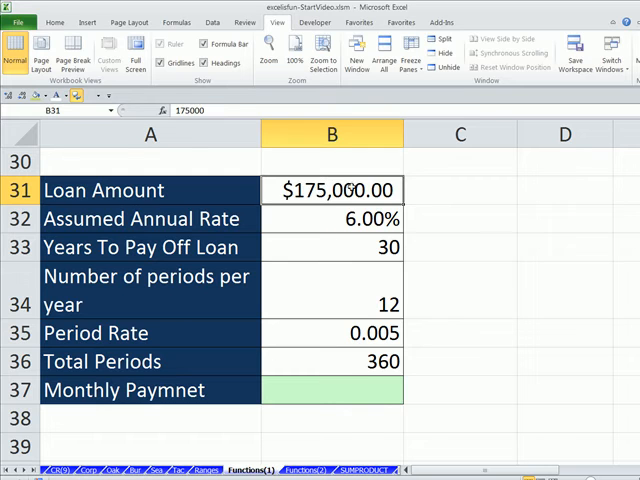
{"action": "left_click", "coordinate": [332, 218]}
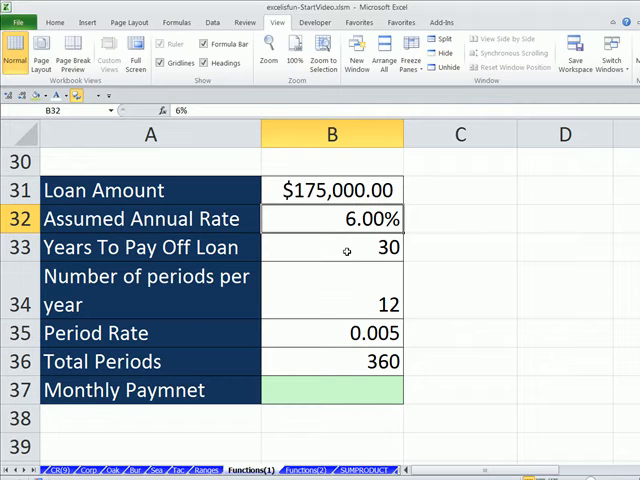
{"action": "left_click", "coordinate": [332, 247]}
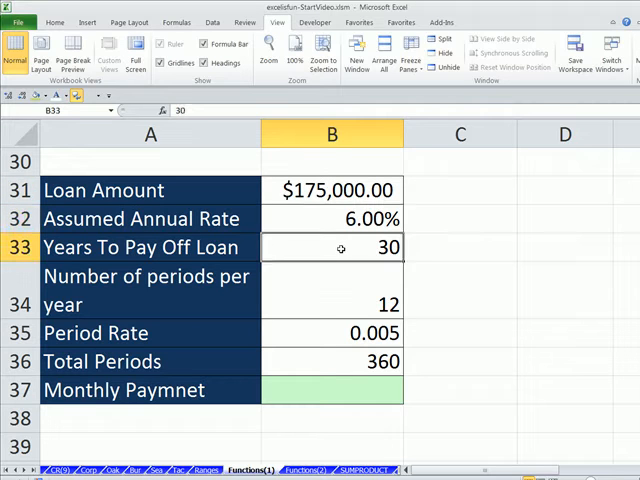
{"action": "mouse_move", "coordinate": [329, 289]}
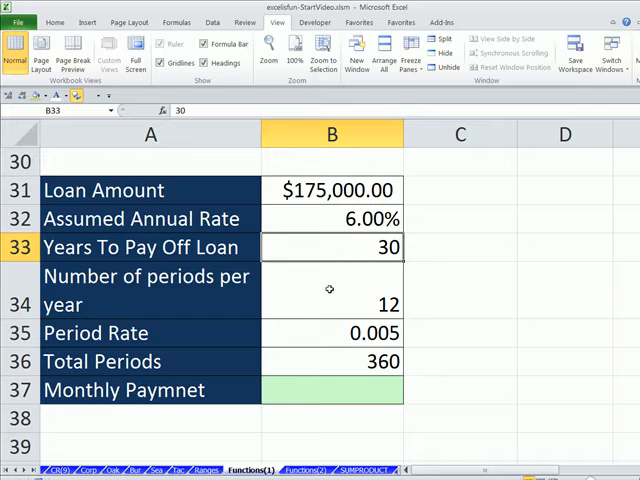
{"action": "left_click", "coordinate": [332, 290]}
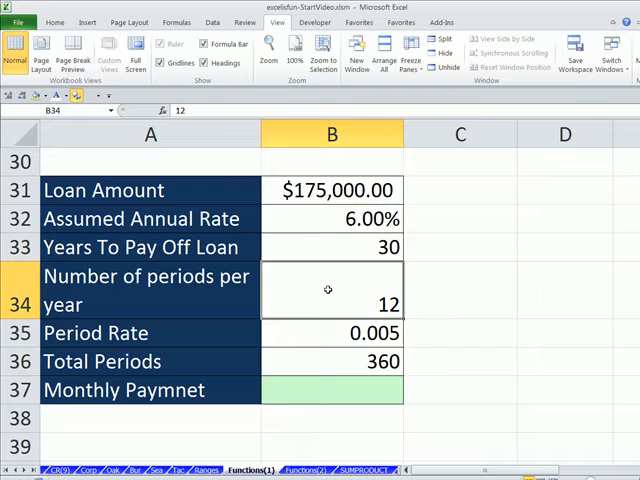
{"action": "mouse_move", "coordinate": [353, 296]}
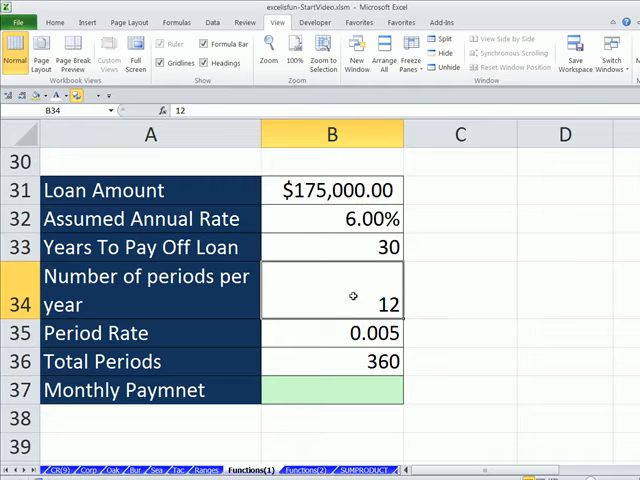
{"action": "mouse_move", "coordinate": [350, 333]}
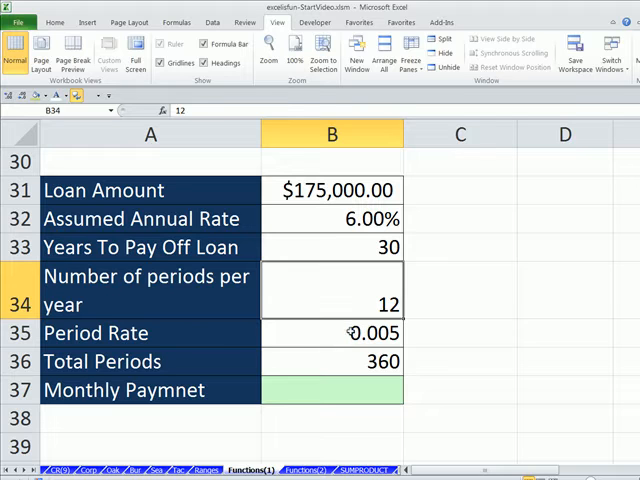
{"action": "left_click", "coordinate": [333, 219]}
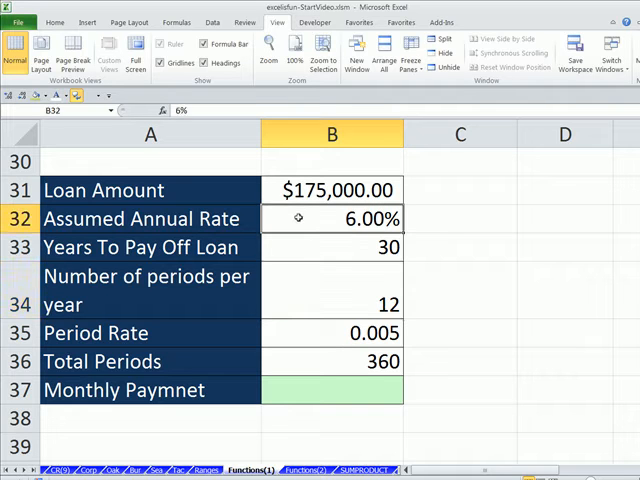
{"action": "left_click", "coordinate": [332, 290]}
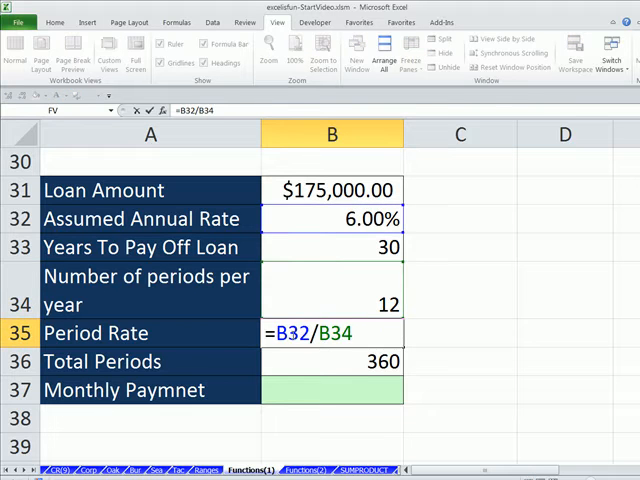
{"action": "mouse_move", "coordinate": [357, 292]}
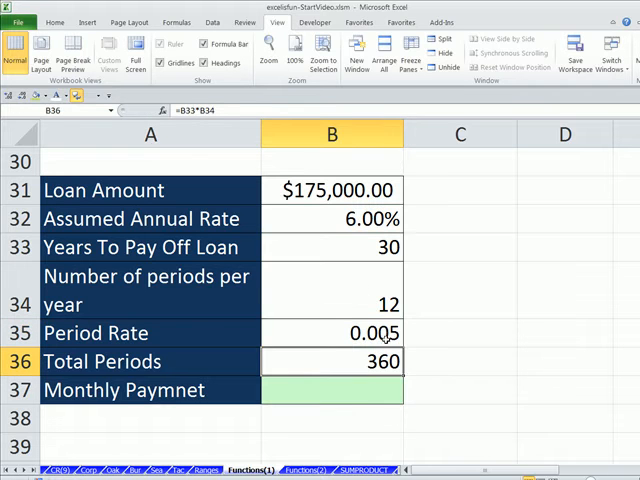
{"action": "mouse_move", "coordinate": [356, 361]}
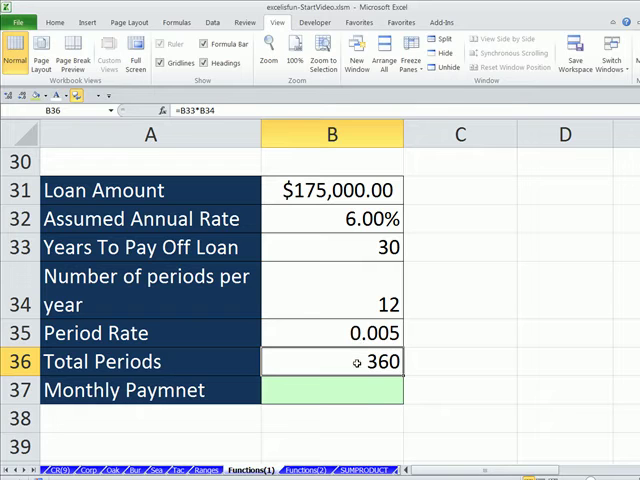
{"action": "left_click", "coordinate": [332, 247]}
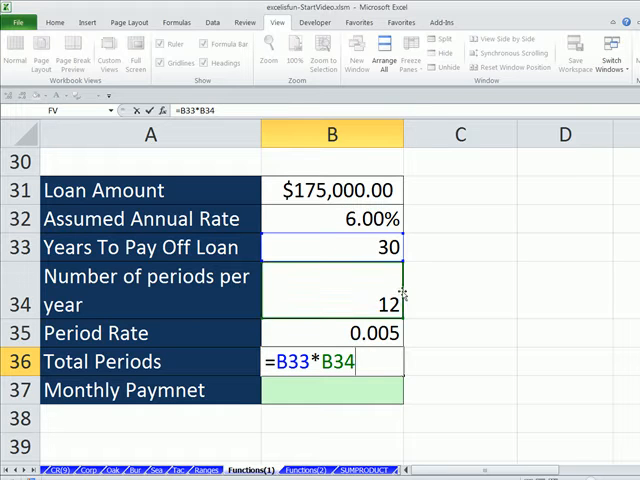
{"action": "key", "text": "Enter"}
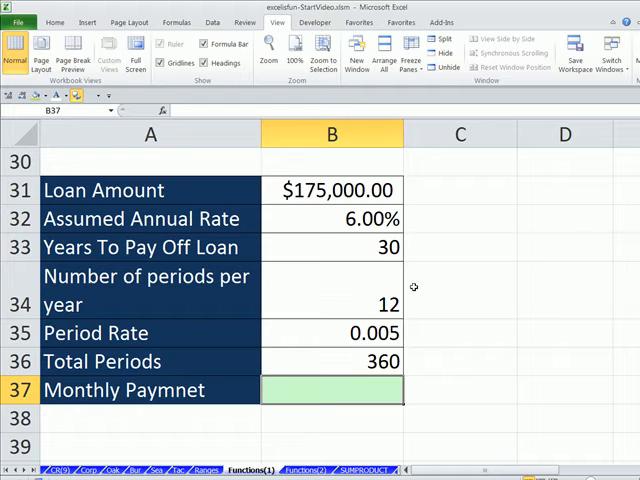
{"action": "left_click", "coordinate": [333, 333]}
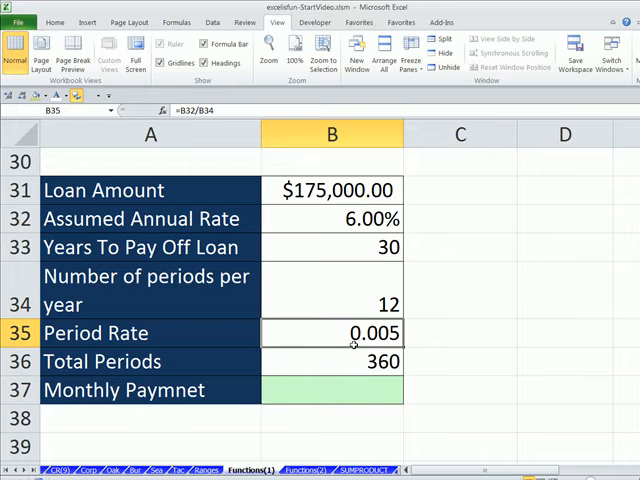
{"action": "left_click", "coordinate": [332, 190]}
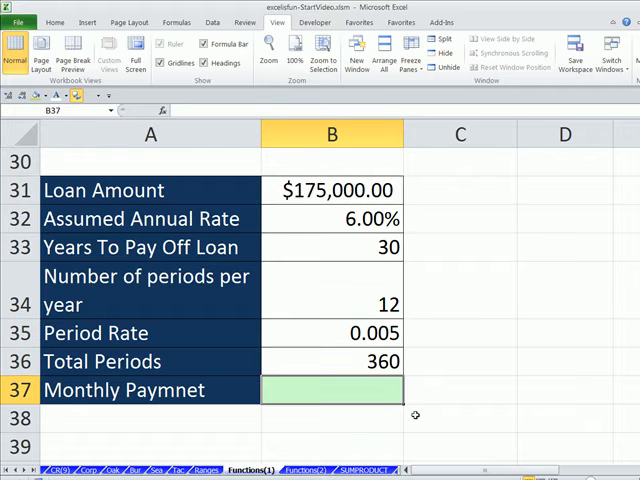
- Search functions for 'loan payment' and insert PMT into the Monthly Payment cell
{"action": "type", "text": "="}
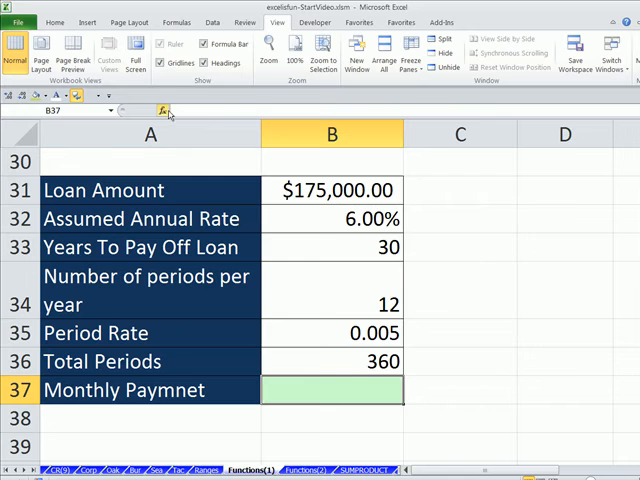
{"action": "left_click", "coordinate": [166, 113]}
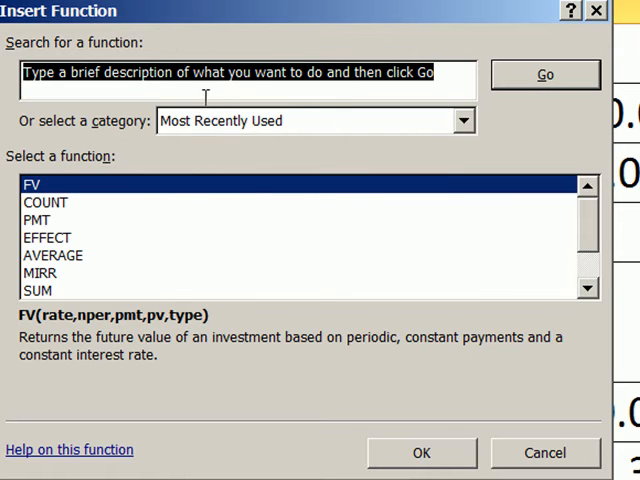
{"action": "type", "text": "loan p"}
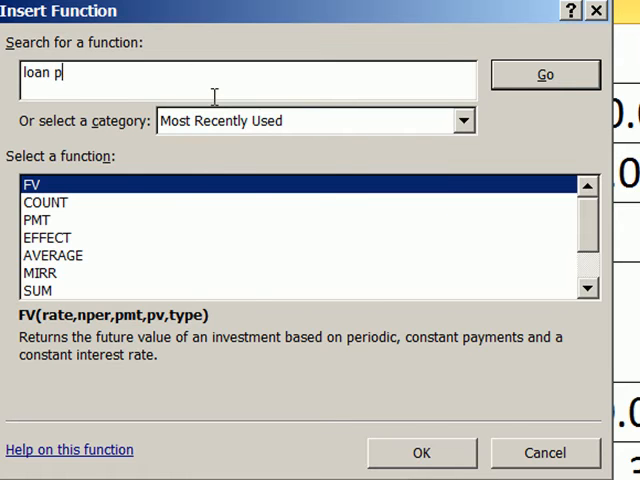
{"action": "type", "text": "ayment"}
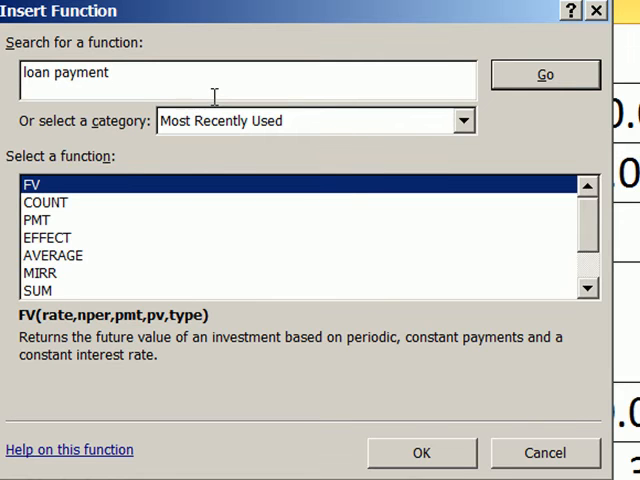
{"action": "left_click", "coordinate": [545, 74]}
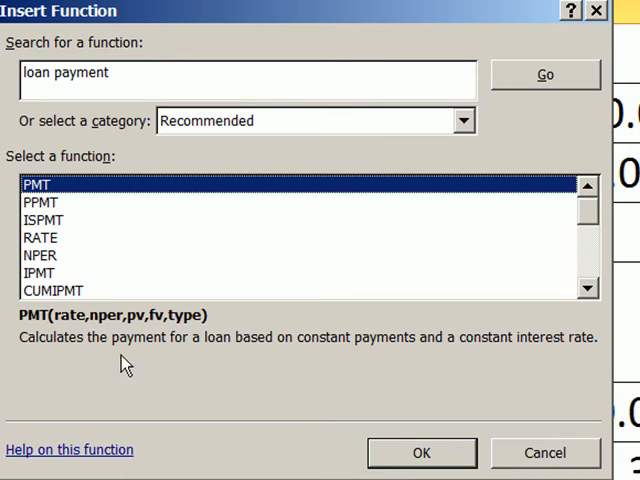
{"action": "mouse_move", "coordinate": [342, 361]}
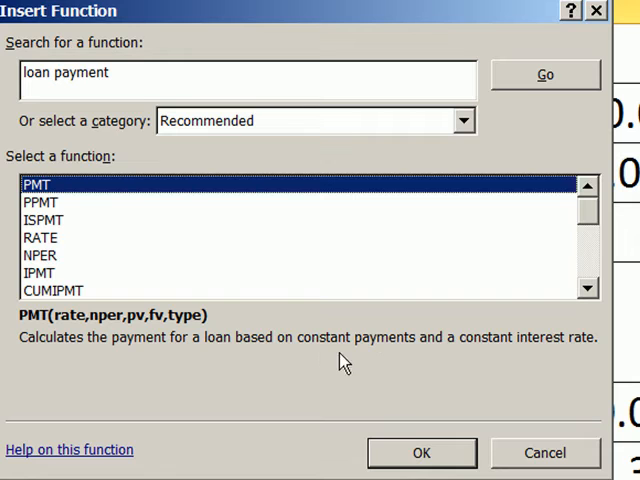
{"action": "mouse_move", "coordinate": [463, 351]}
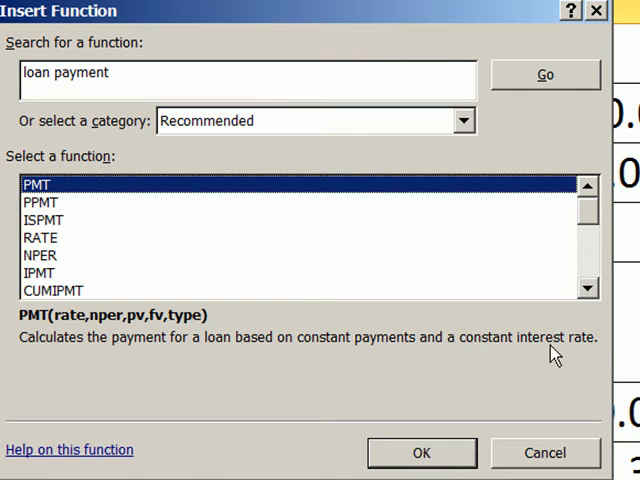
{"action": "left_click", "coordinate": [421, 452]}
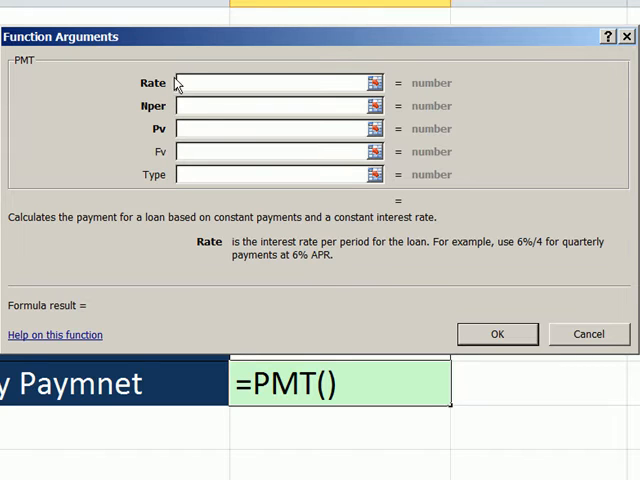
{"action": "mouse_move", "coordinate": [170, 183]}
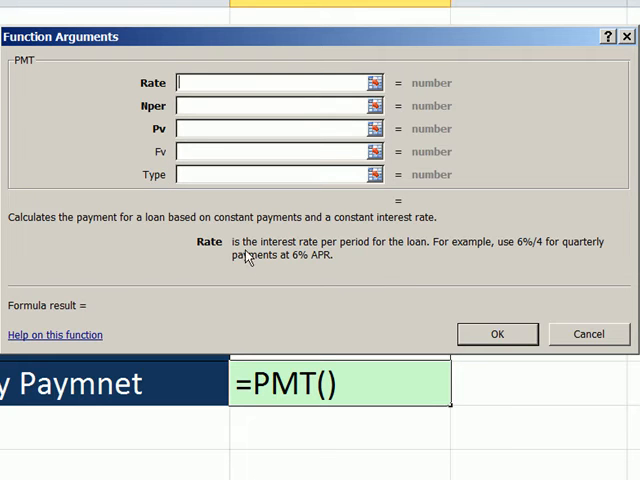
{"action": "mouse_move", "coordinate": [547, 252]}
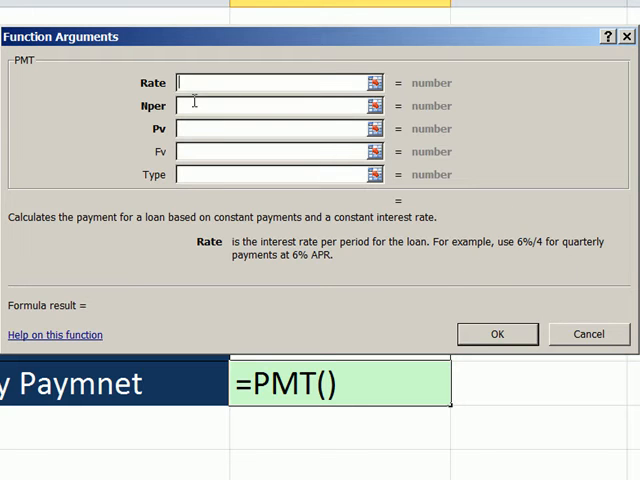
{"action": "mouse_move", "coordinate": [44, 90]}
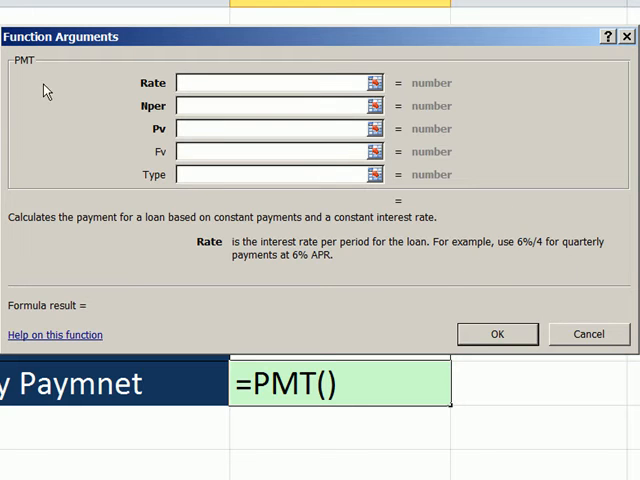
{"action": "mouse_move", "coordinate": [554, 271]}
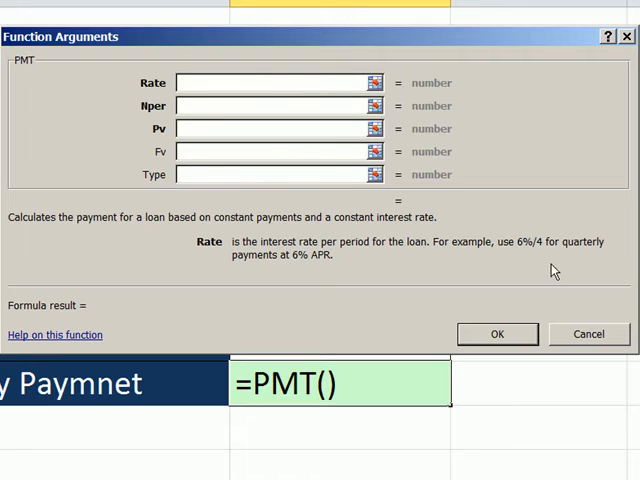
{"action": "mouse_move", "coordinate": [538, 255]}
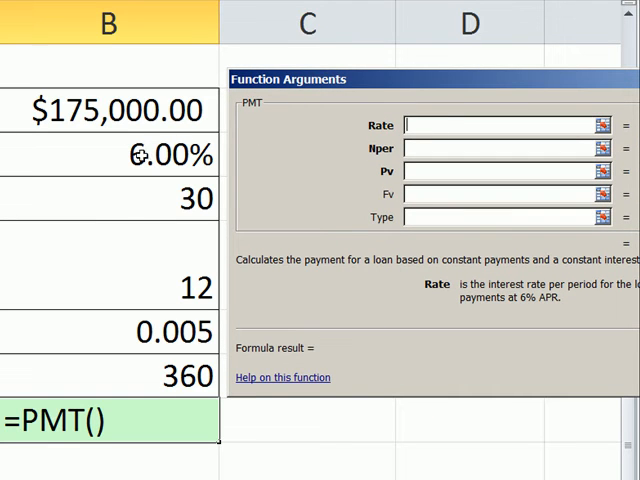
{"action": "mouse_move", "coordinate": [128, 332]}
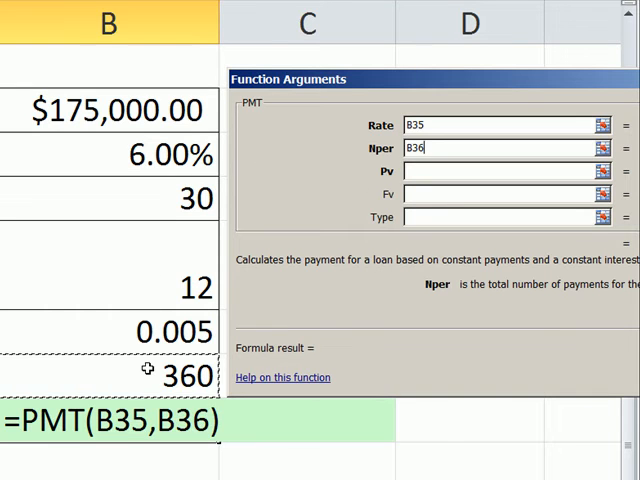
{"action": "mouse_move", "coordinate": [364, 144]}
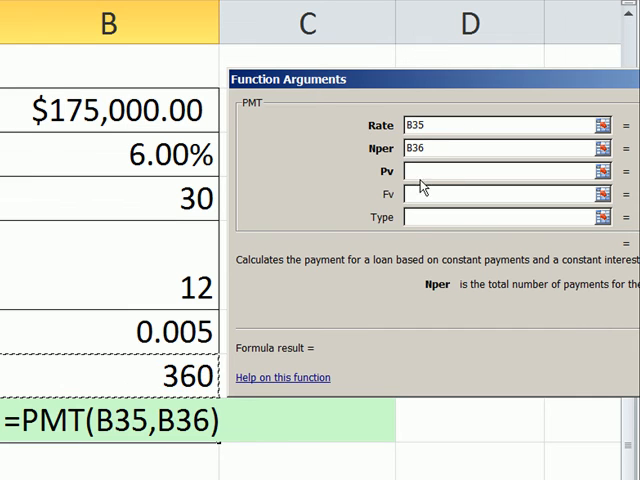
- Fill the PMT arguments with Rate B35 and Nper B36, leaving Pv blank
{"action": "left_click", "coordinate": [500, 170]}
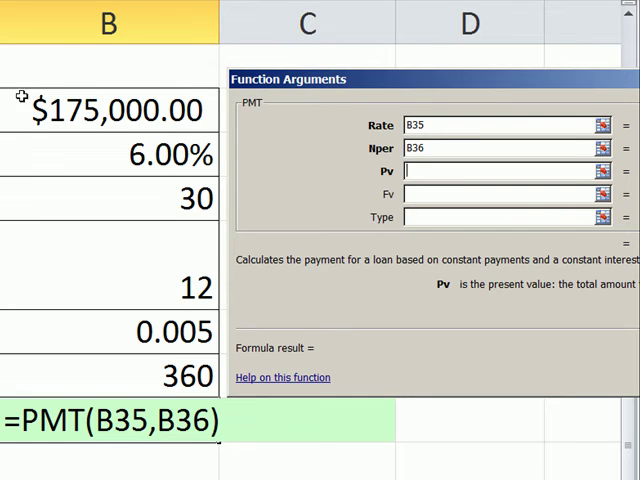
{"action": "mouse_move", "coordinate": [153, 133]}
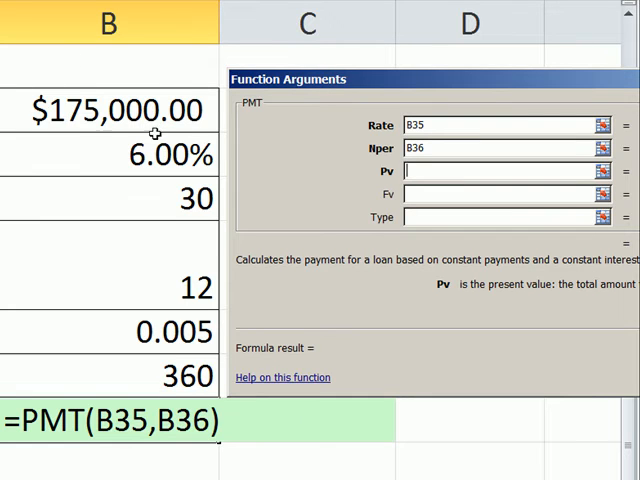
{"action": "mouse_move", "coordinate": [402, 193]}
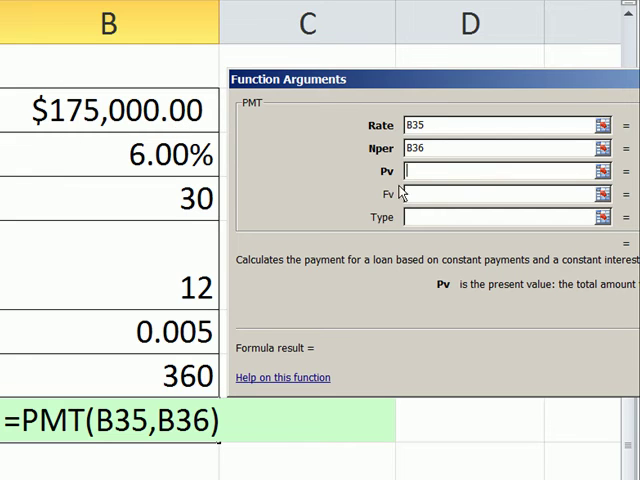
{"action": "mouse_move", "coordinate": [558, 297]}
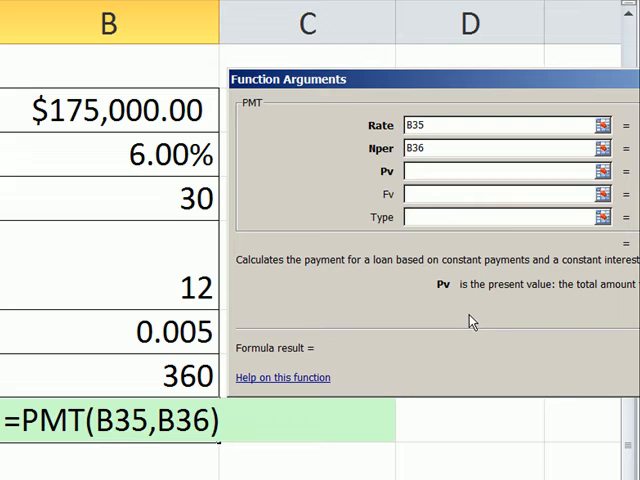
{"action": "mouse_move", "coordinate": [348, 260]}
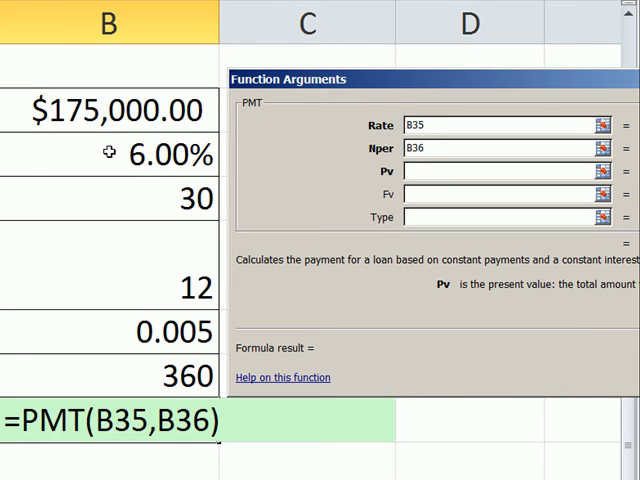
{"action": "left_click", "coordinate": [505, 171]}
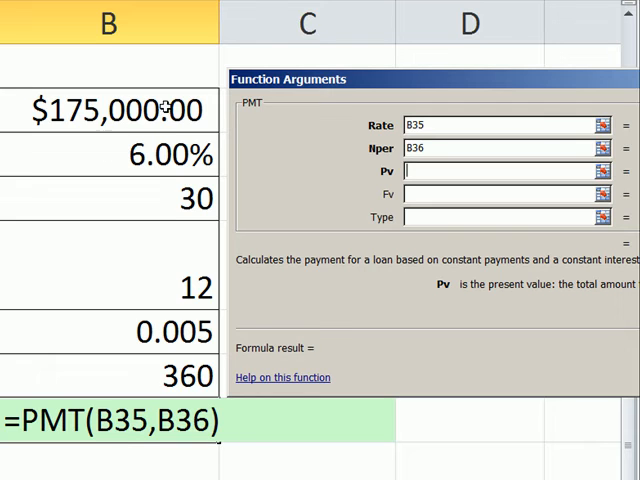
{"action": "mouse_move", "coordinate": [95, 120]}
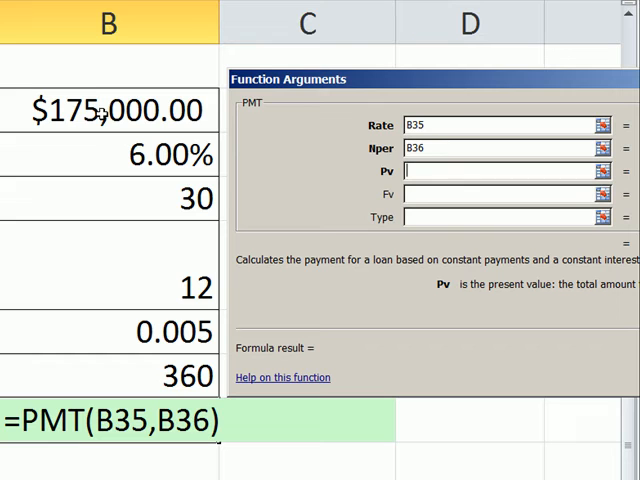
{"action": "mouse_move", "coordinate": [330, 110]}
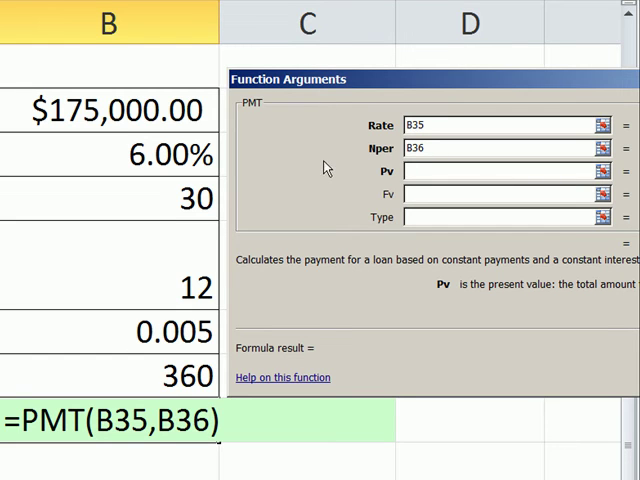
{"action": "mouse_move", "coordinate": [332, 185]}
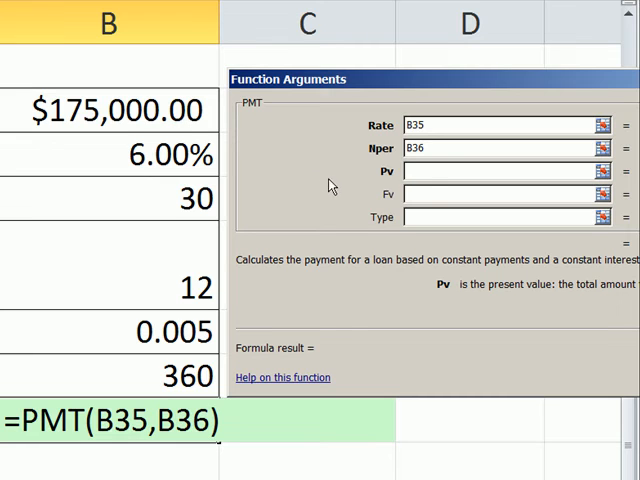
{"action": "mouse_move", "coordinate": [425, 190]}
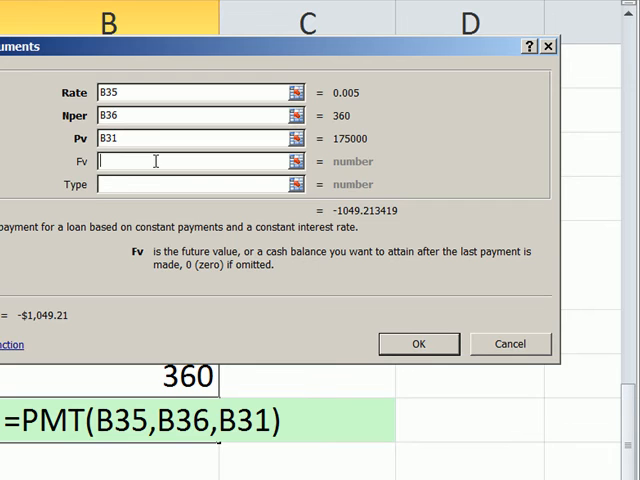
{"action": "mouse_move", "coordinate": [170, 158]}
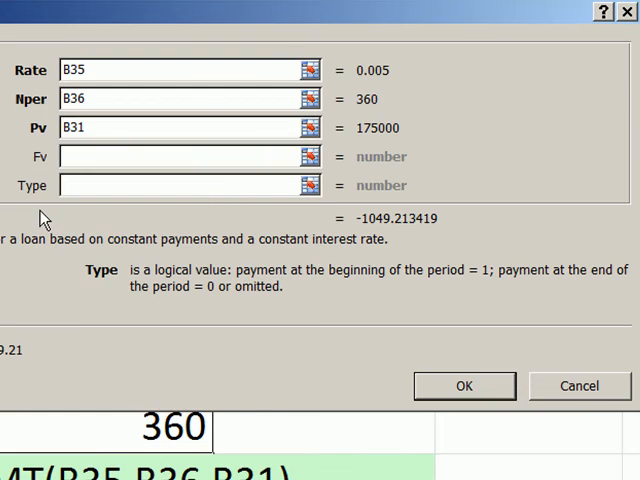
{"action": "mouse_move", "coordinate": [6, 196]}
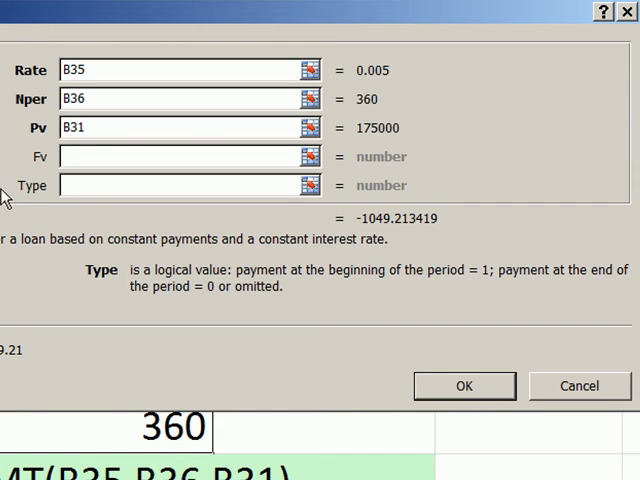
{"action": "mouse_move", "coordinate": [143, 310]}
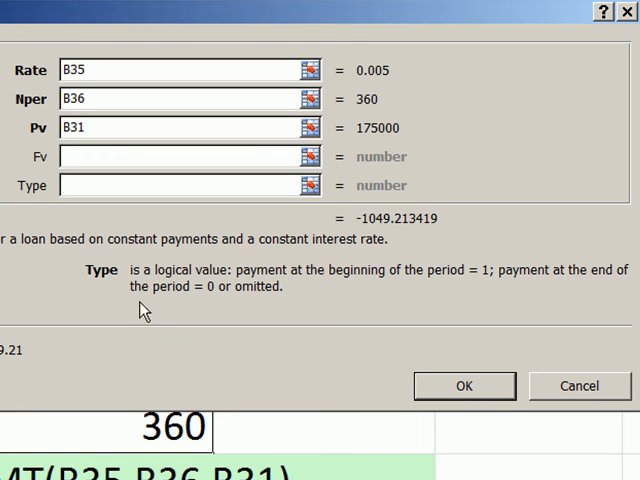
{"action": "mouse_move", "coordinate": [360, 272]}
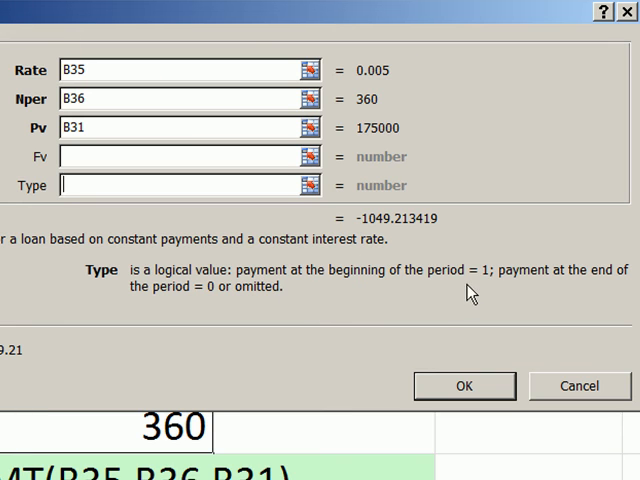
{"action": "mouse_move", "coordinate": [634, 277]}
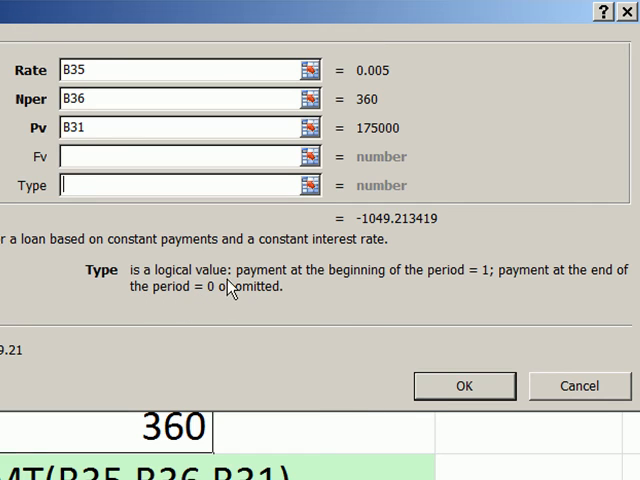
{"action": "mouse_move", "coordinate": [258, 318]}
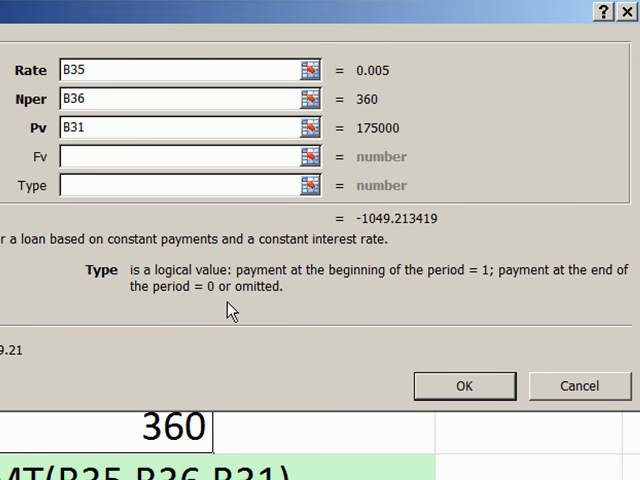
{"action": "mouse_move", "coordinate": [530, 329]}
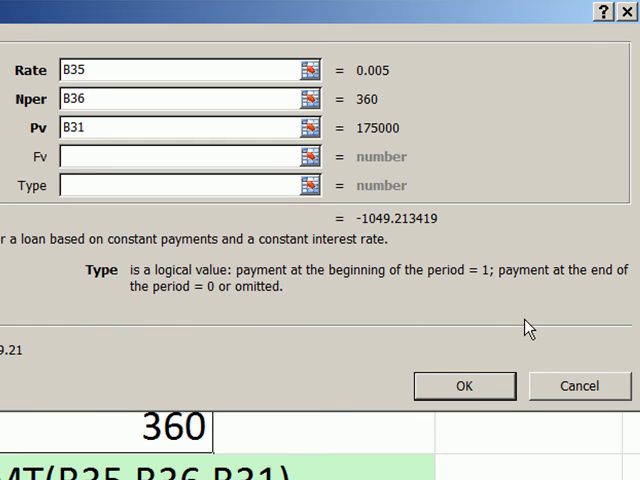
{"action": "mouse_move", "coordinate": [620, 322]}
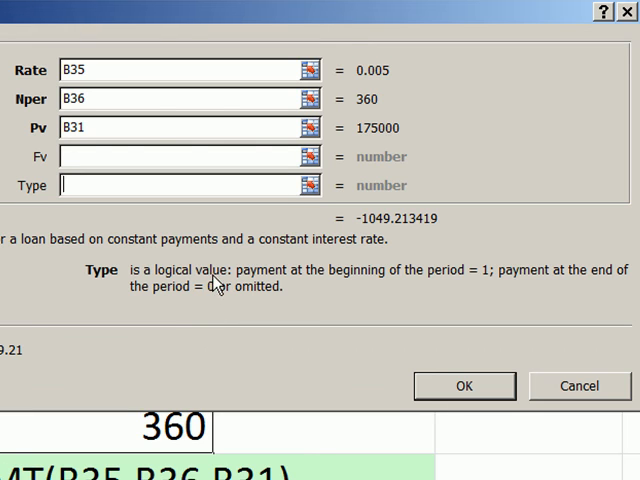
{"action": "mouse_move", "coordinate": [315, 313]}
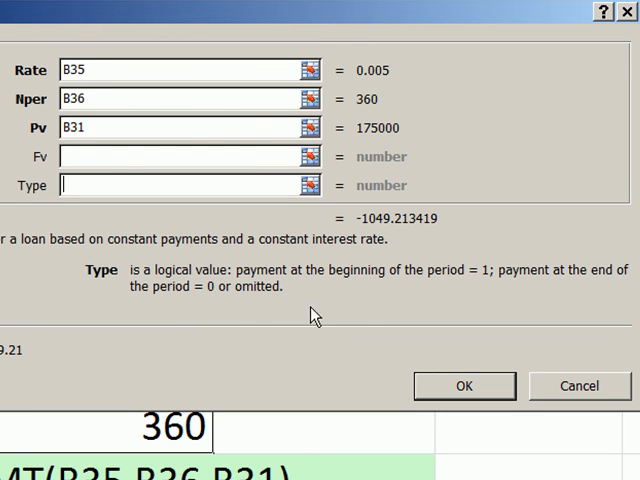
{"action": "mouse_move", "coordinate": [268, 303]}
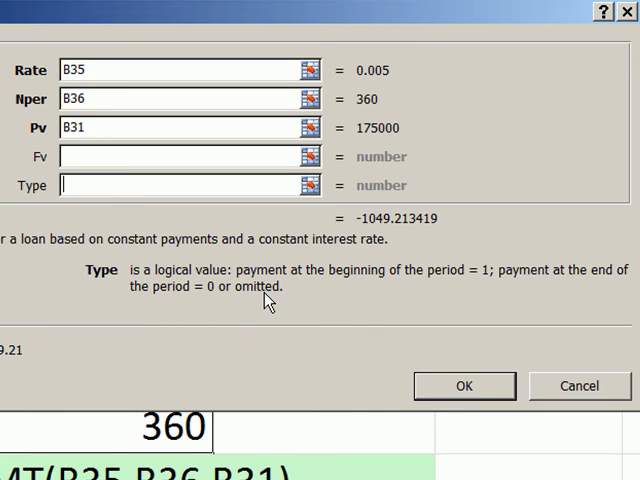
{"action": "mouse_move", "coordinate": [540, 294]}
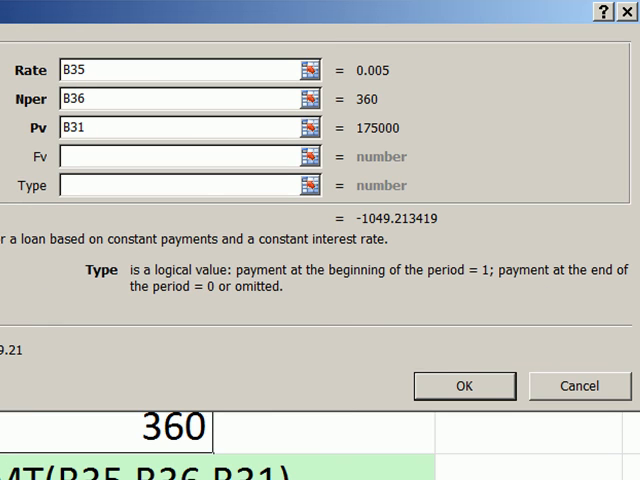
{"action": "mouse_move", "coordinate": [148, 248]}
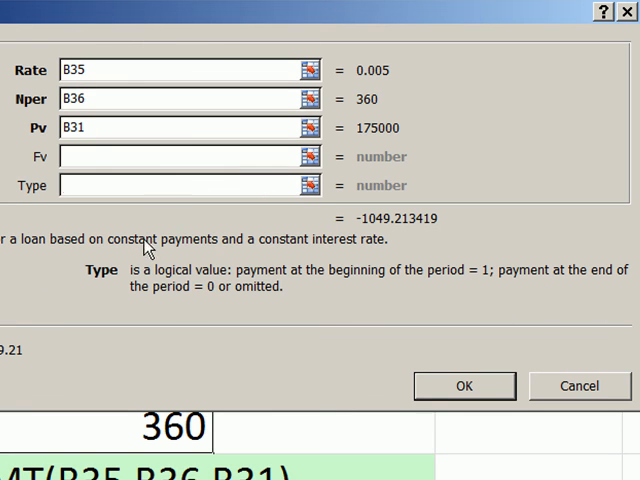
{"action": "mouse_move", "coordinate": [90, 200]}
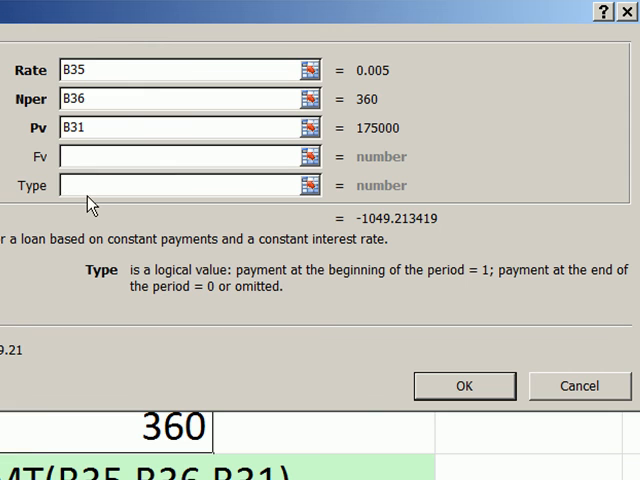
{"action": "mouse_move", "coordinate": [372, 239]}
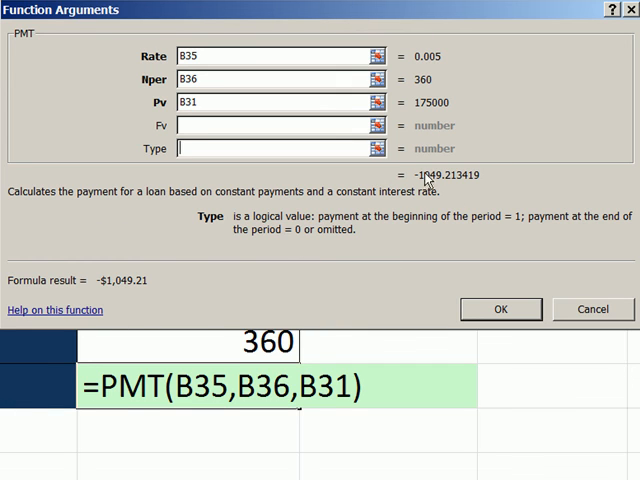
{"action": "mouse_move", "coordinate": [155, 293]}
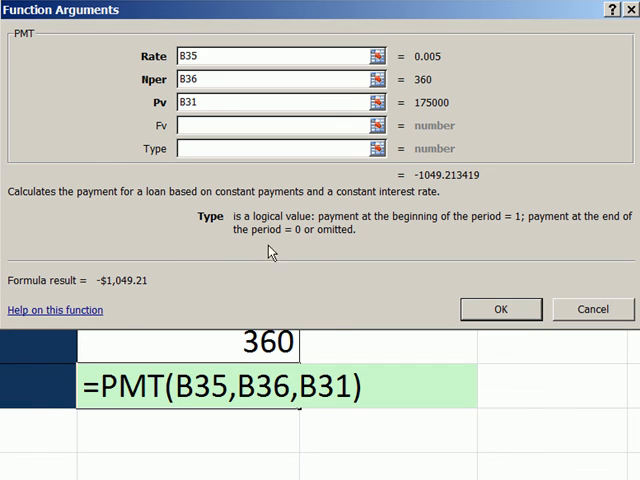
{"action": "mouse_move", "coordinate": [90, 310]}
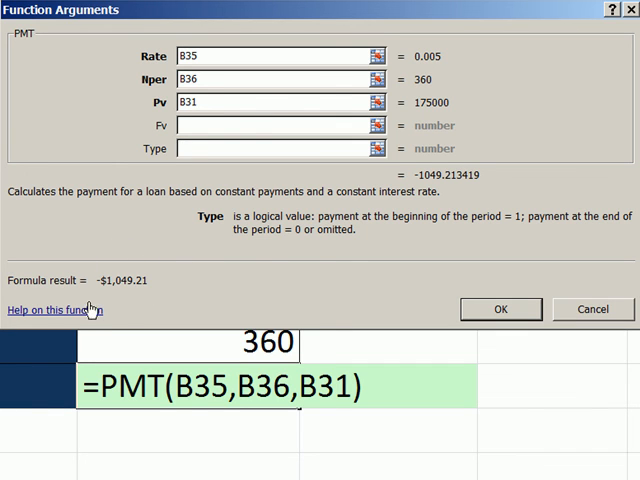
{"action": "mouse_move", "coordinate": [97, 311]}
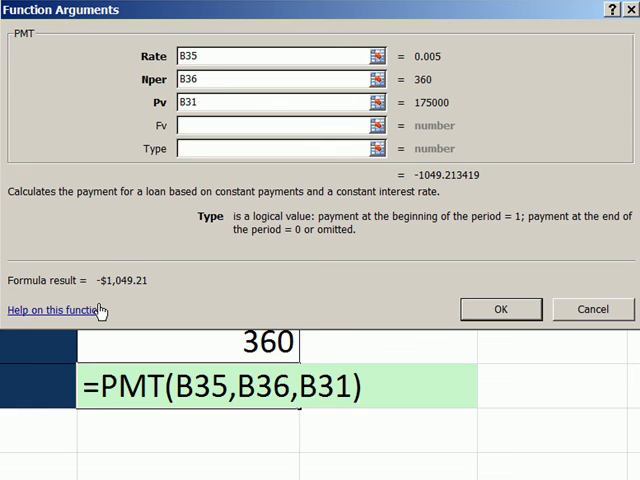
{"action": "mouse_move", "coordinate": [168, 290]}
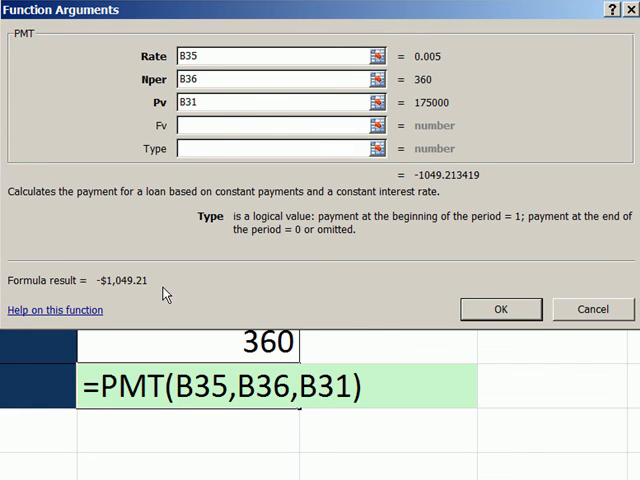
{"action": "left_click", "coordinate": [280, 148]}
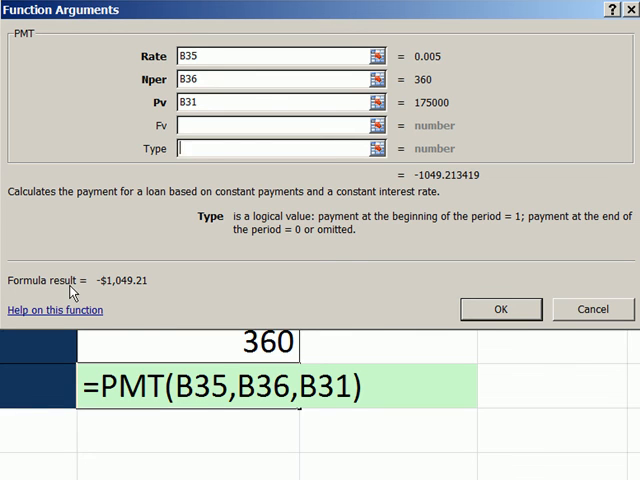
- Complete =PMT(B35,B36,B31), showing -$1,049.21, and select the annual rate cell B32
{"action": "left_click", "coordinate": [501, 309]}
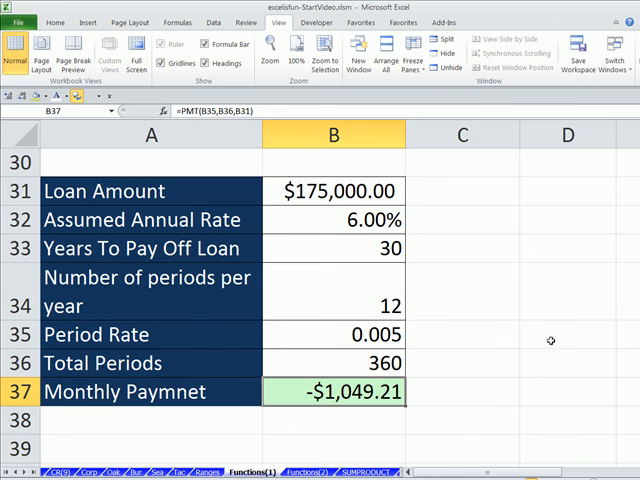
{"action": "mouse_move", "coordinate": [442, 392]}
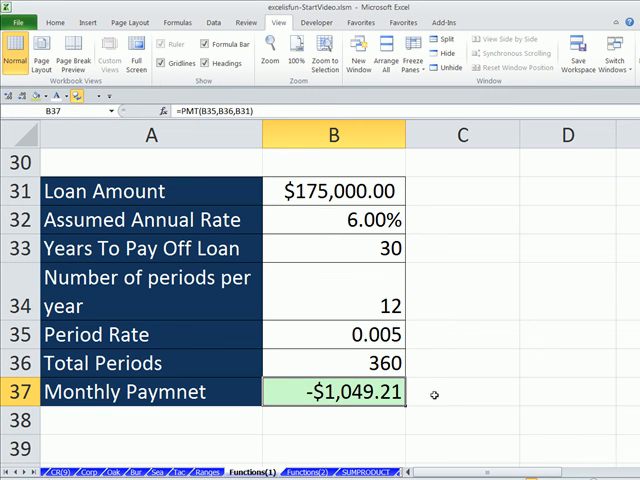
{"action": "left_click", "coordinate": [333, 220]}
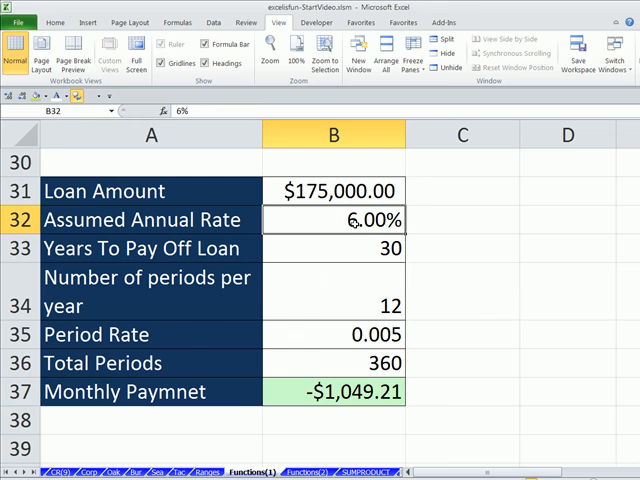
{"action": "mouse_move", "coordinate": [460, 247]}
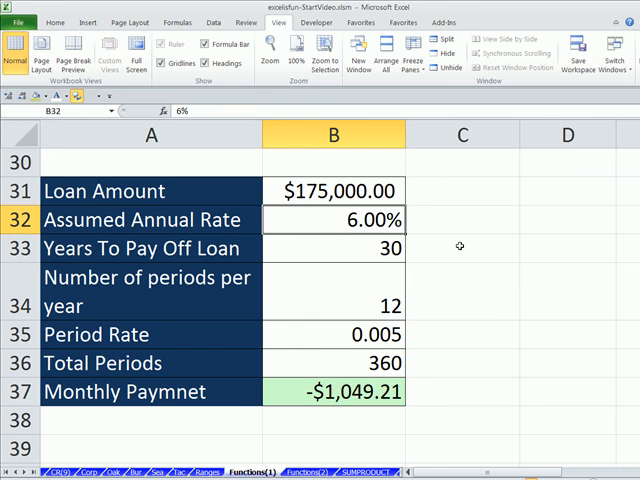
- Change the annual rate in B32 to 5.5%, lowering the payment to -$993.63
{"action": "type", "text": "5.5%"}
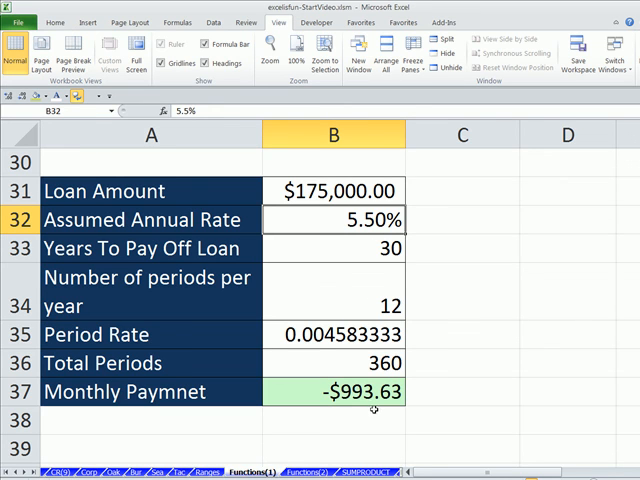
{"action": "mouse_move", "coordinate": [377, 414]}
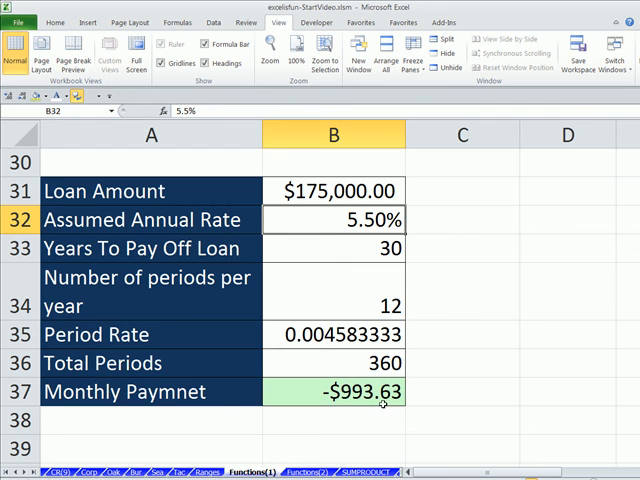
{"action": "mouse_move", "coordinate": [358, 414]}
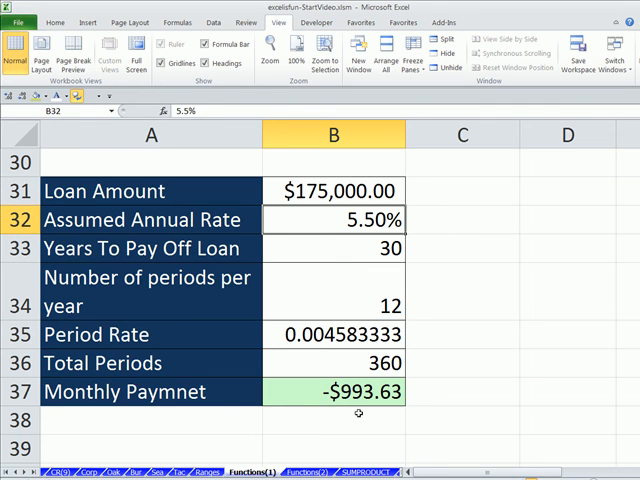